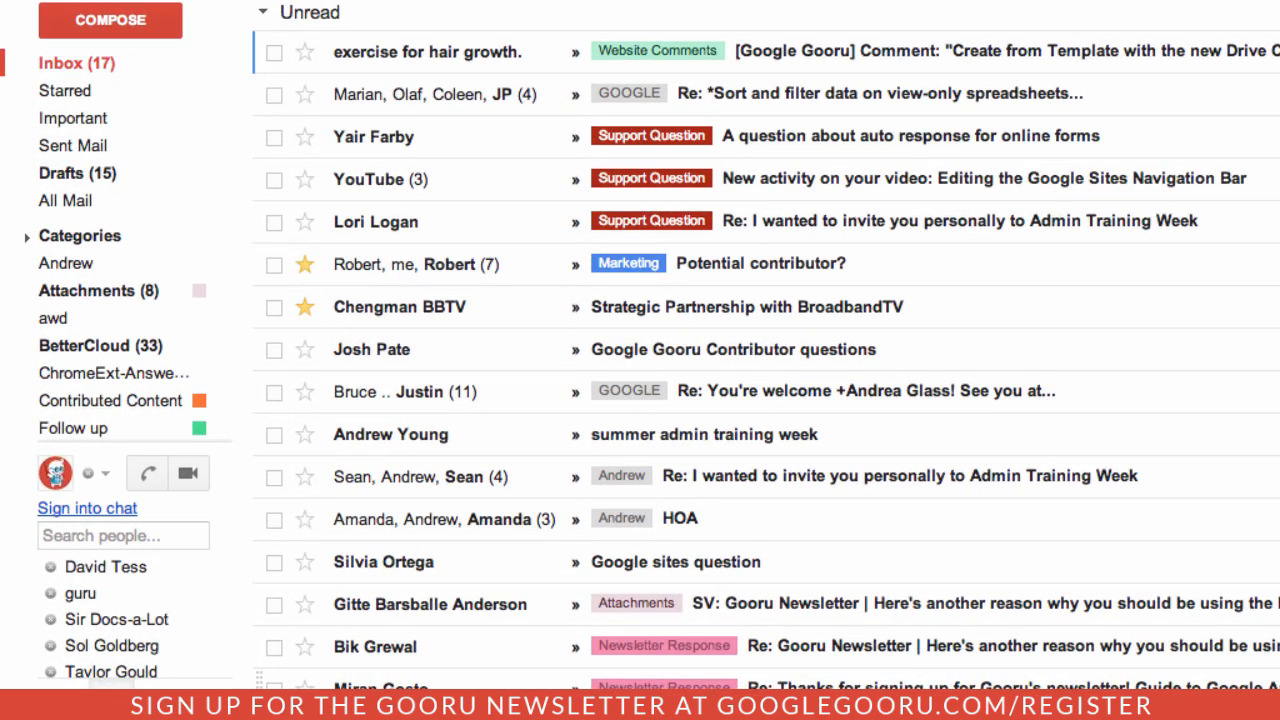
mouse_move(330, 504)
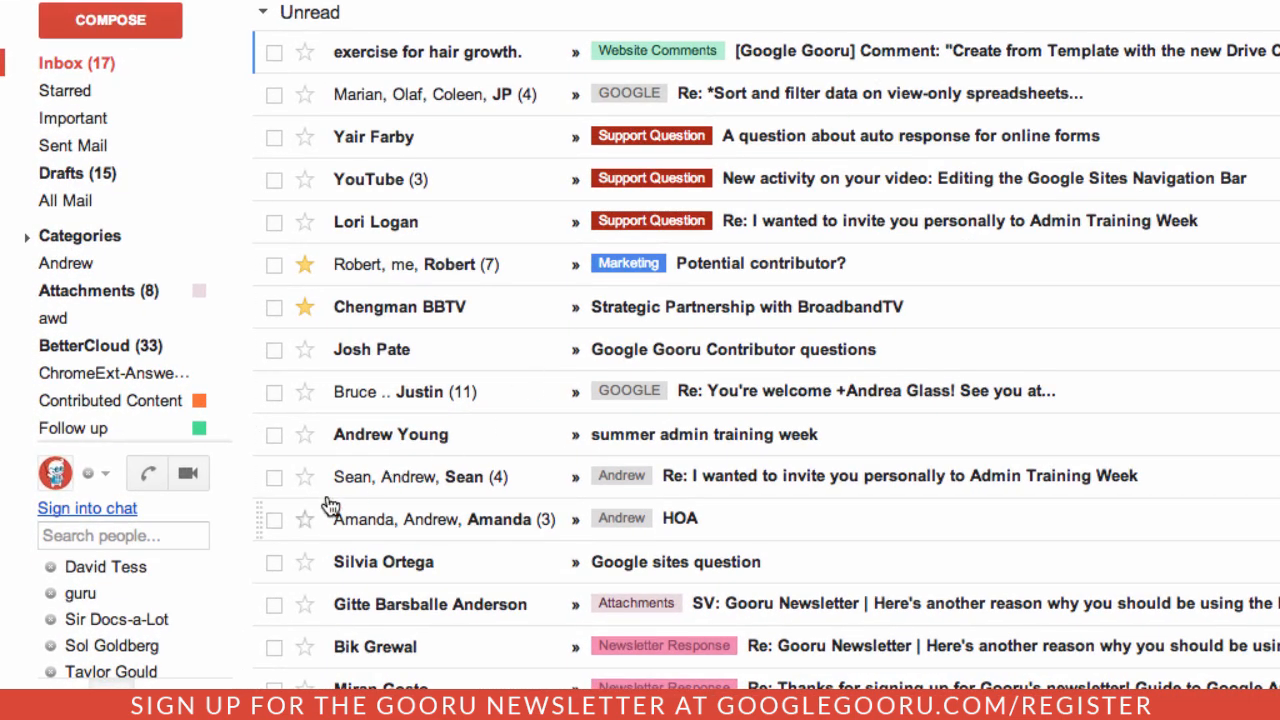
mouse_move(248, 512)
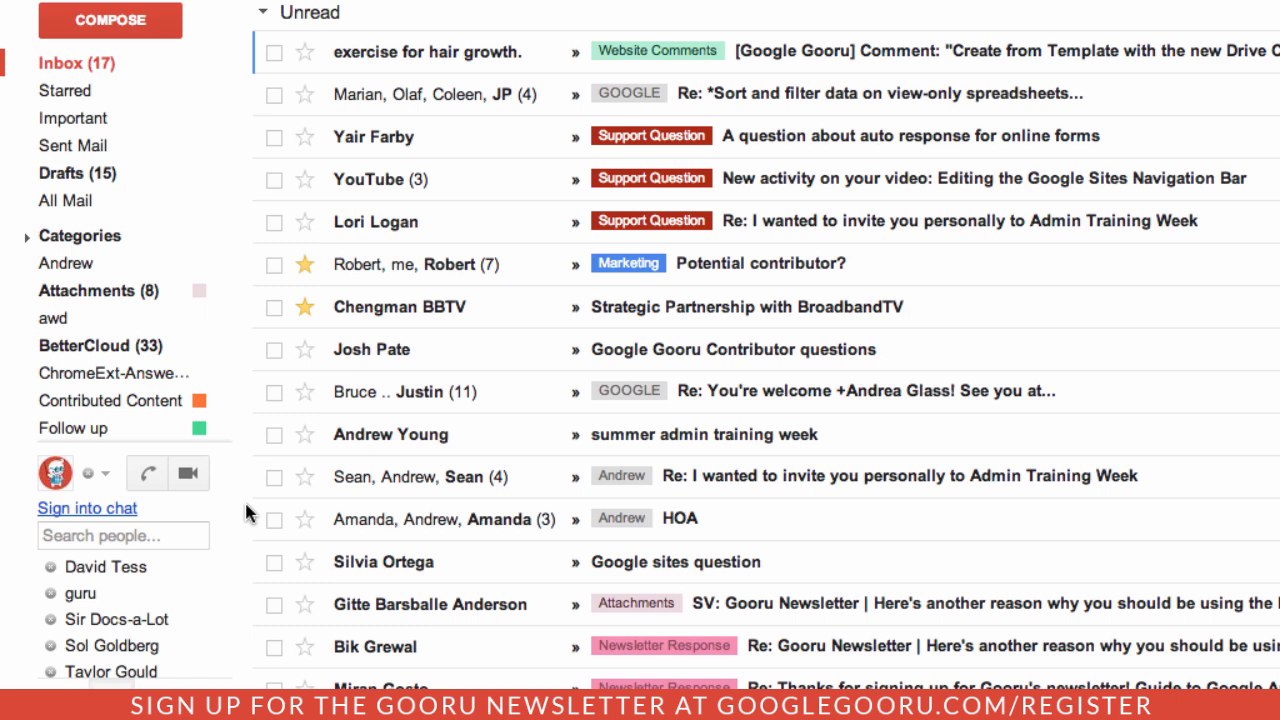
mouse_move(98, 508)
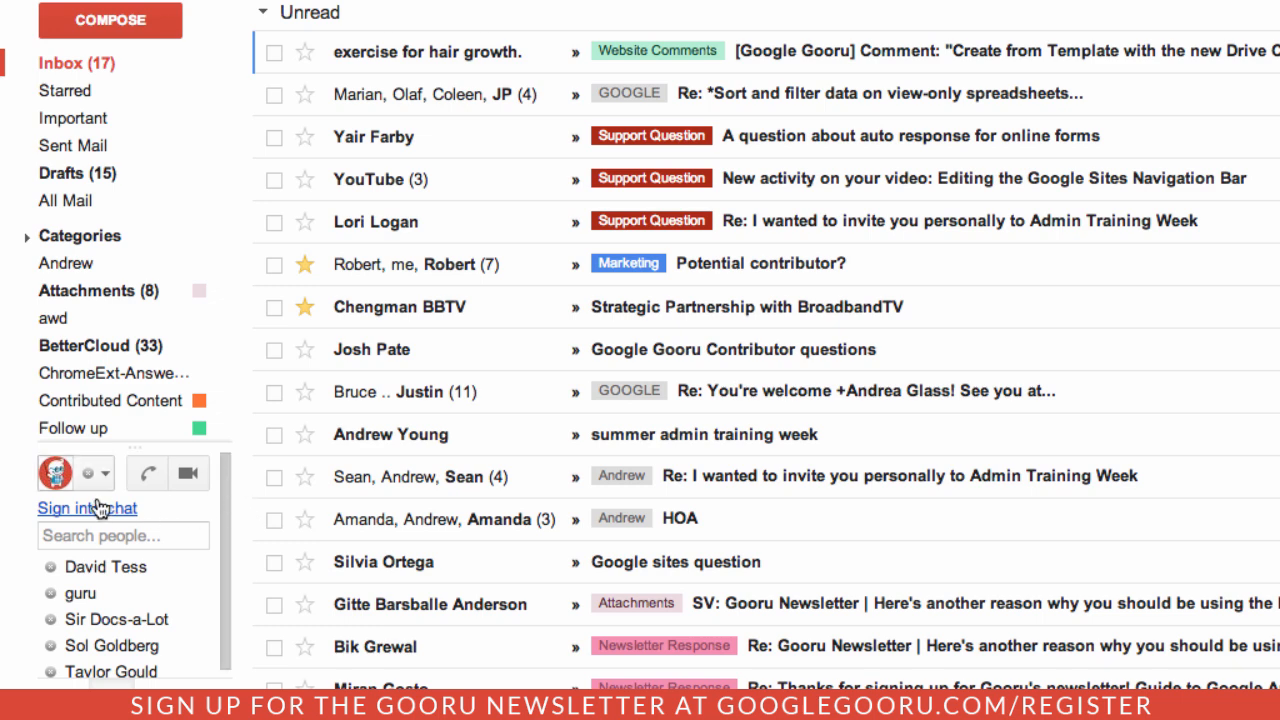
- Sign in to Gmail chat from the left panel so contacts appear
left_click(88, 472)
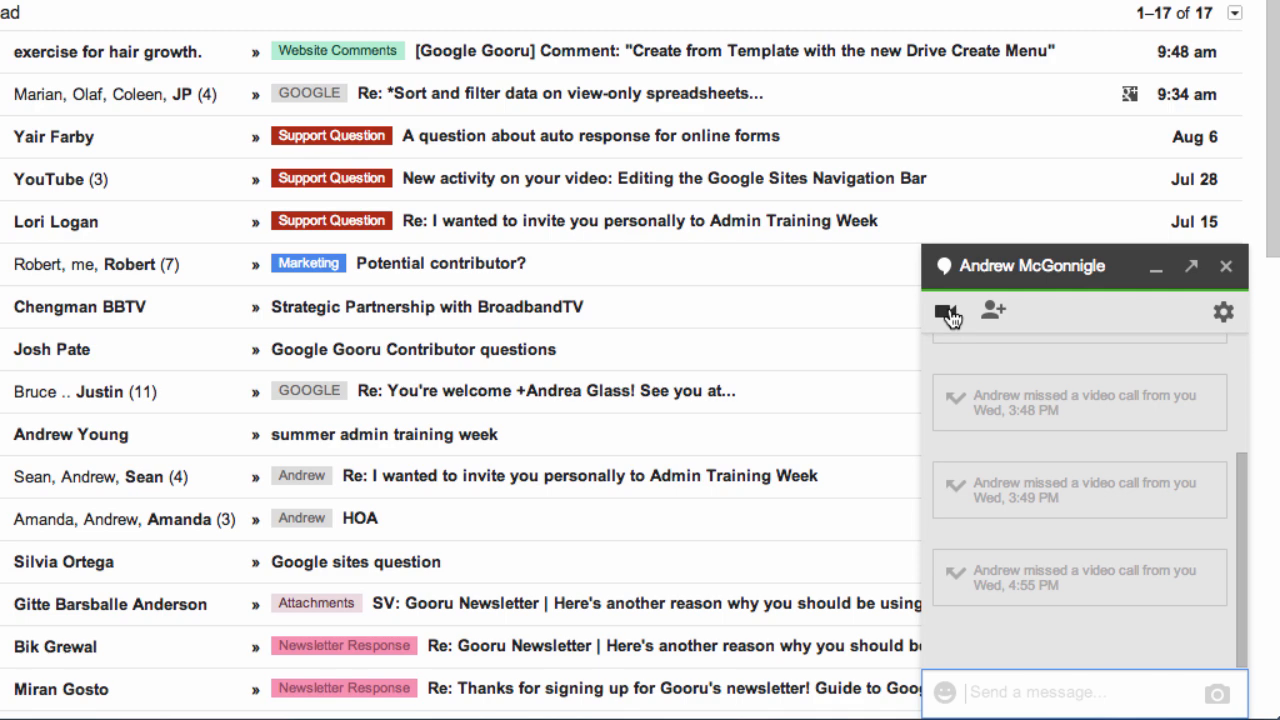
mouse_move(944, 312)
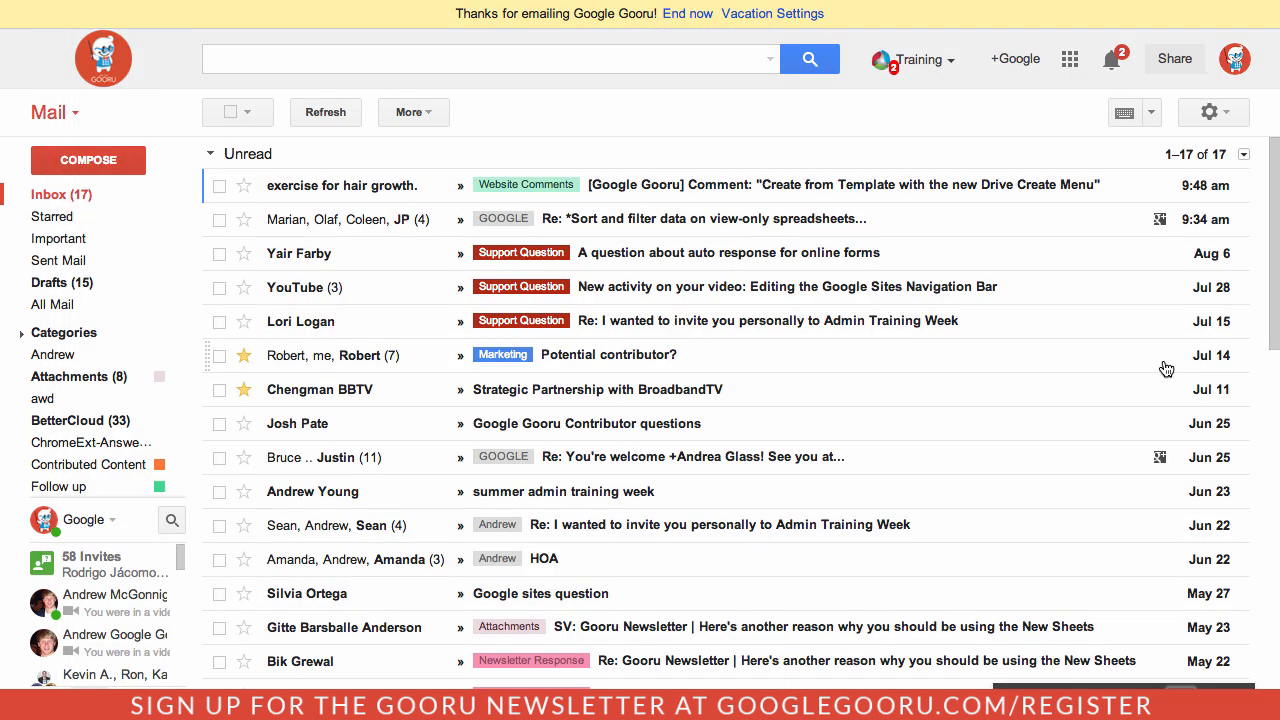
mouse_move(668, 136)
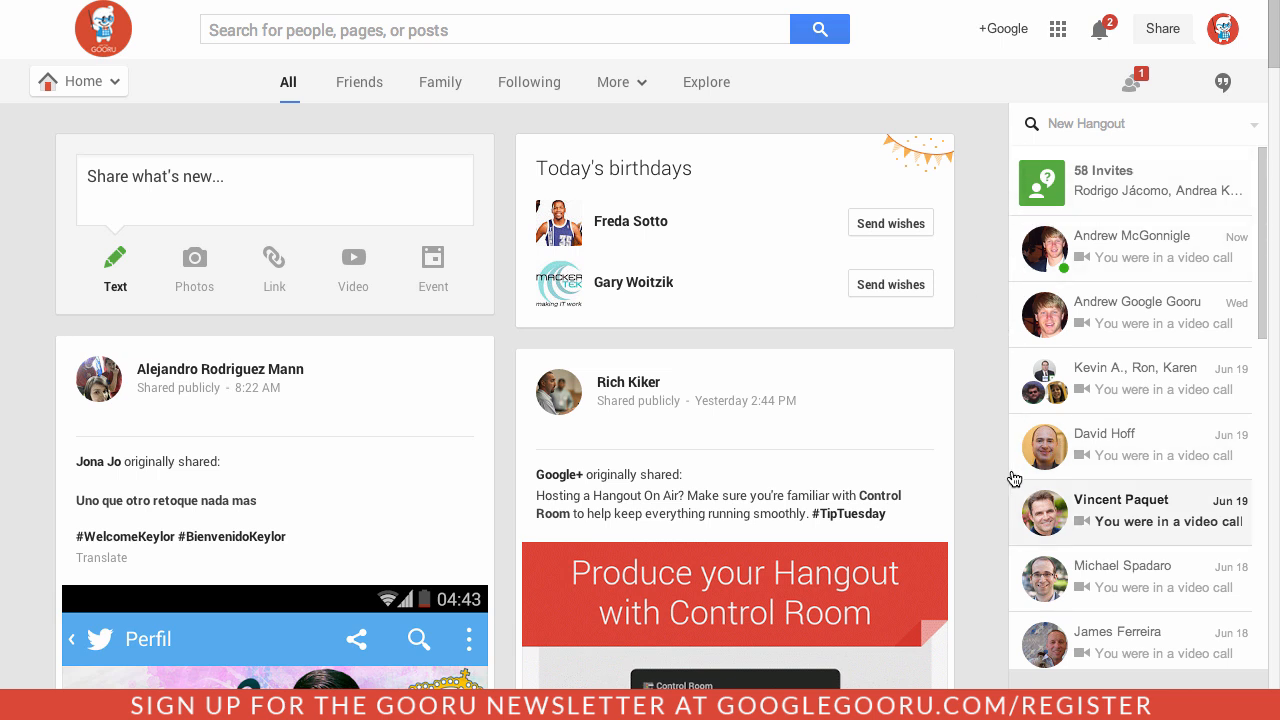
mouse_move(1016, 390)
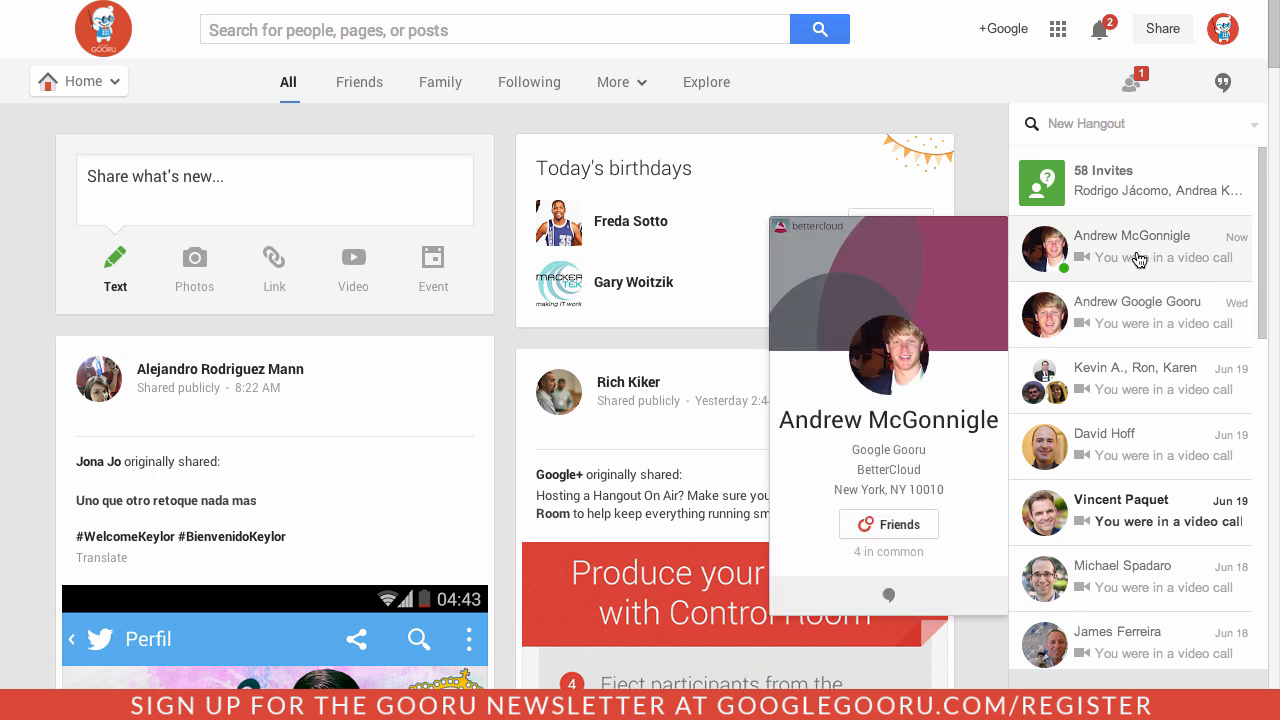
mouse_move(1142, 260)
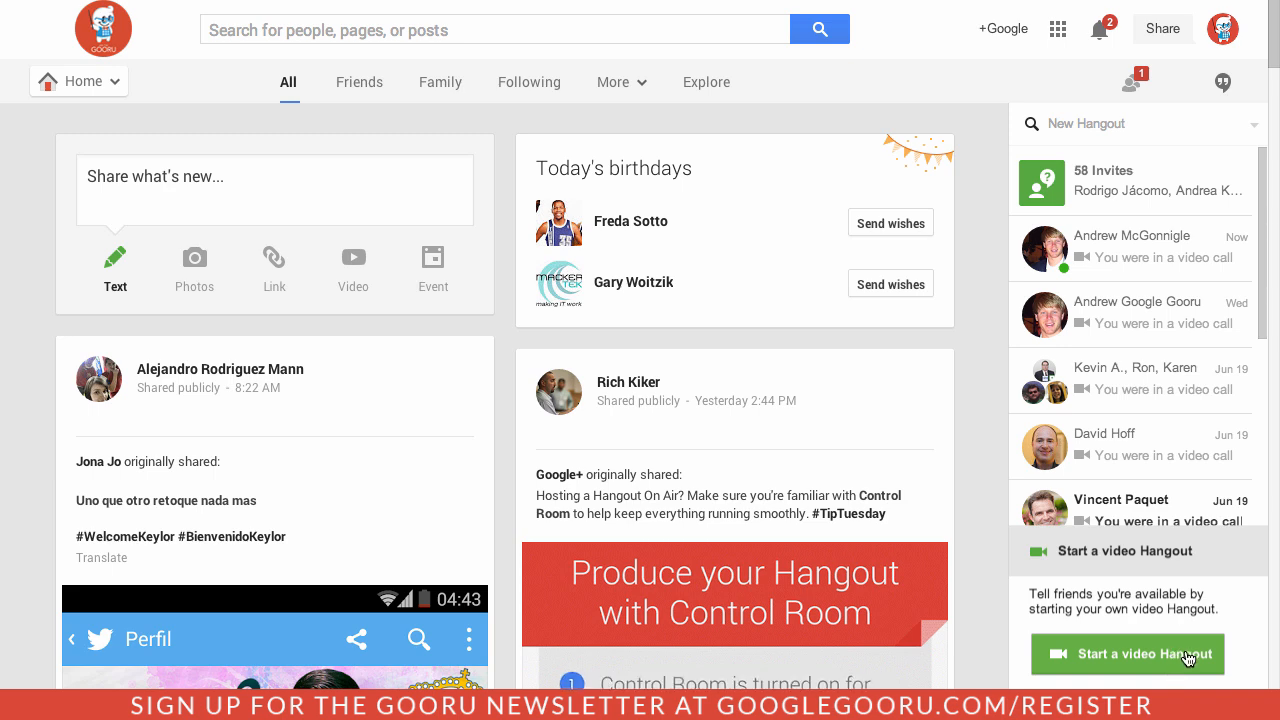
- Start a video Hangout to see its shareable link, then close it without inviting
left_click(1128, 654)
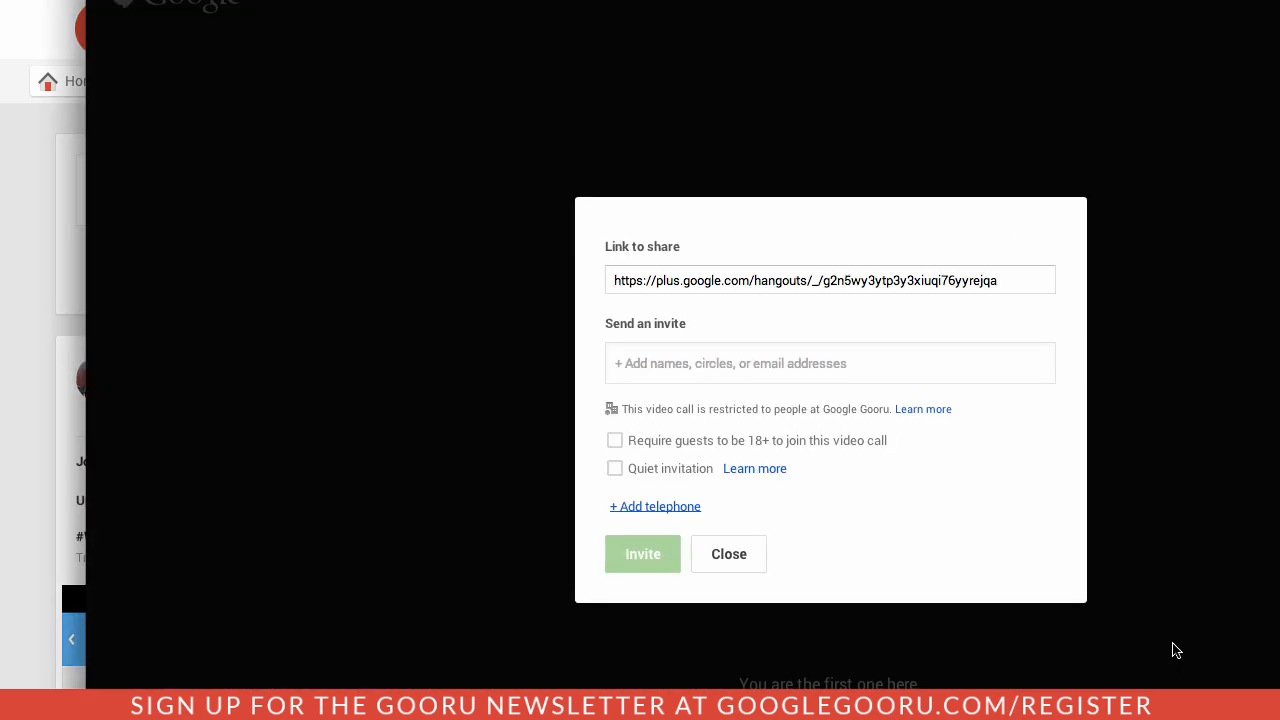
mouse_move(958, 312)
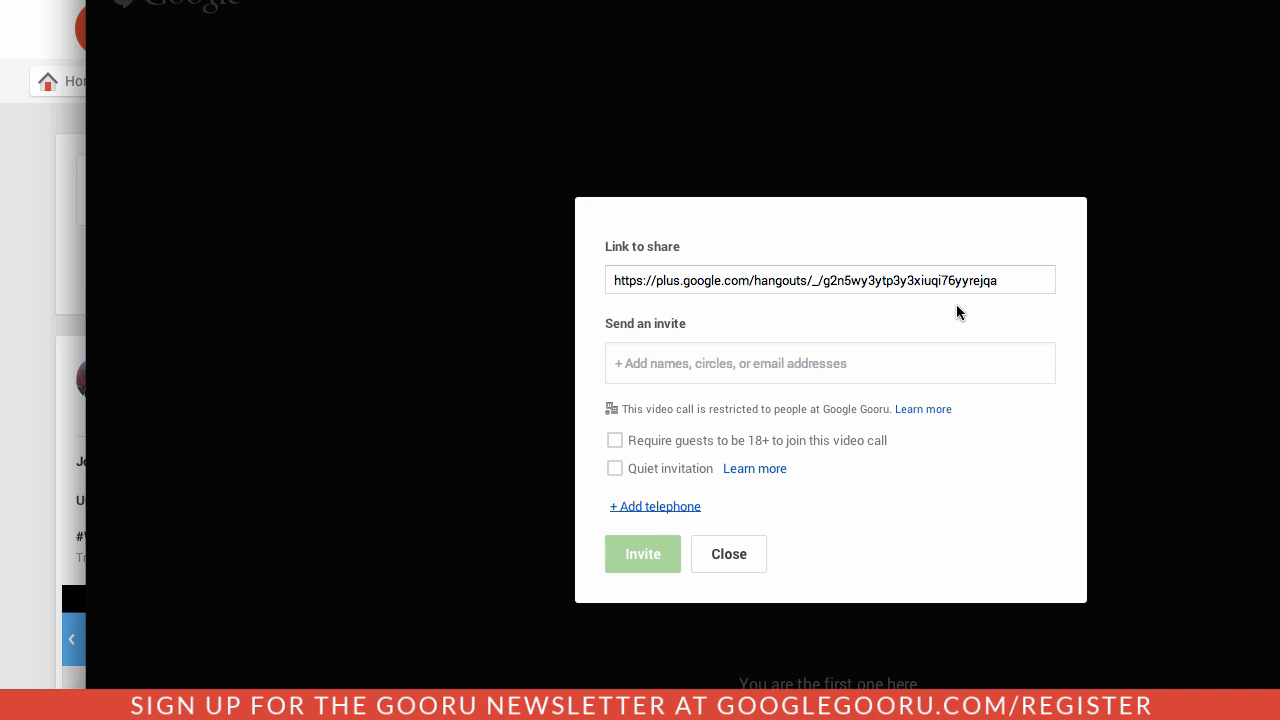
mouse_move(916, 340)
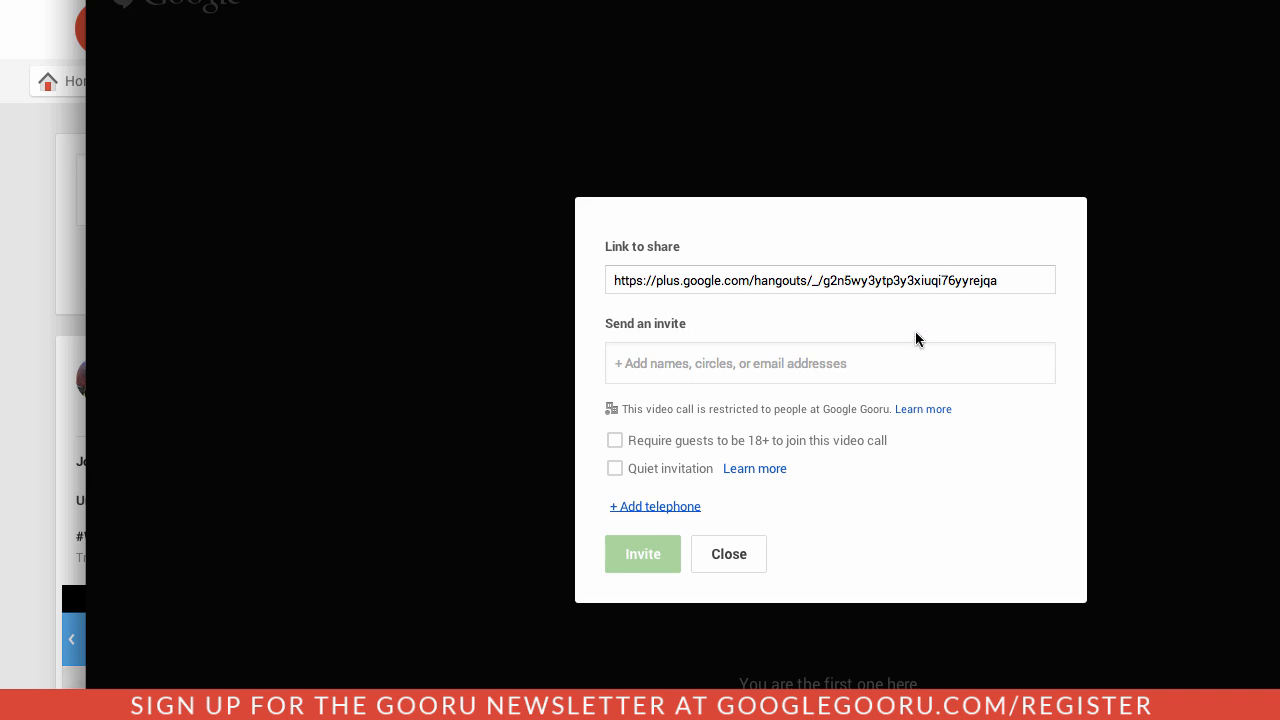
mouse_move(880, 364)
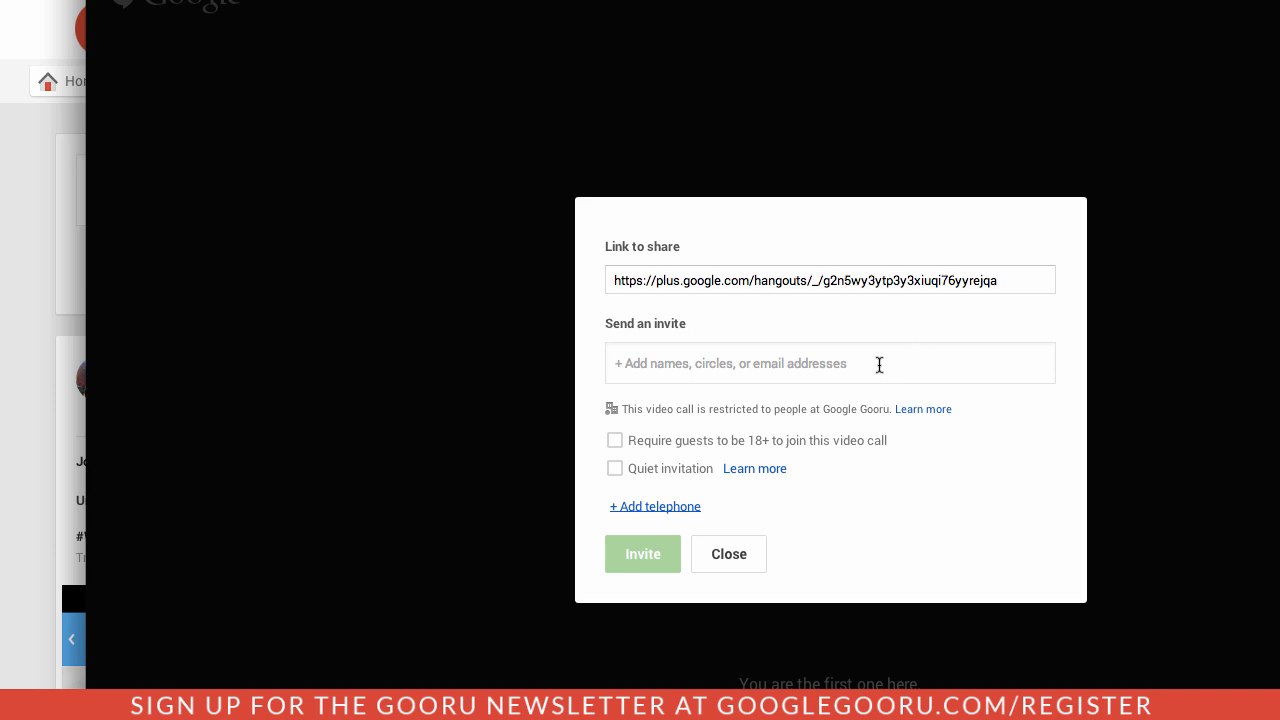
left_click(728, 554)
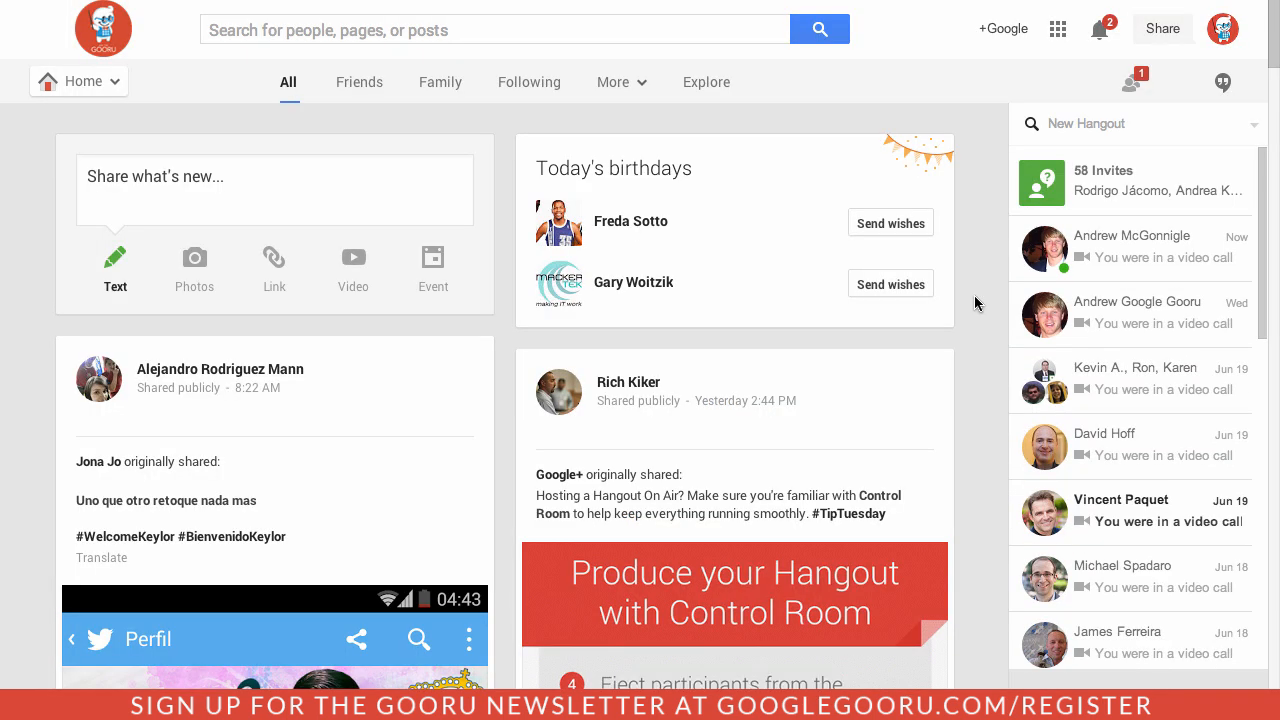
- Go to the Google+ Hangouts page and show the Video Hangouts happening now
left_click(78, 80)
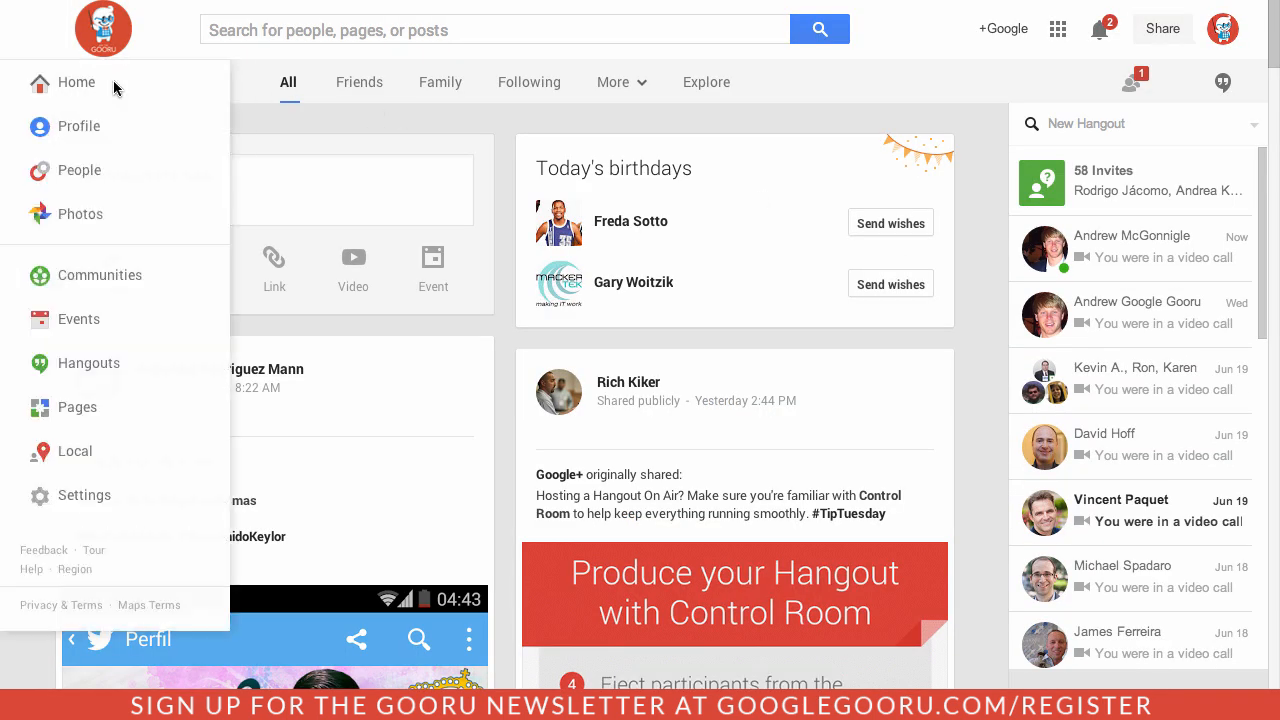
mouse_move(124, 160)
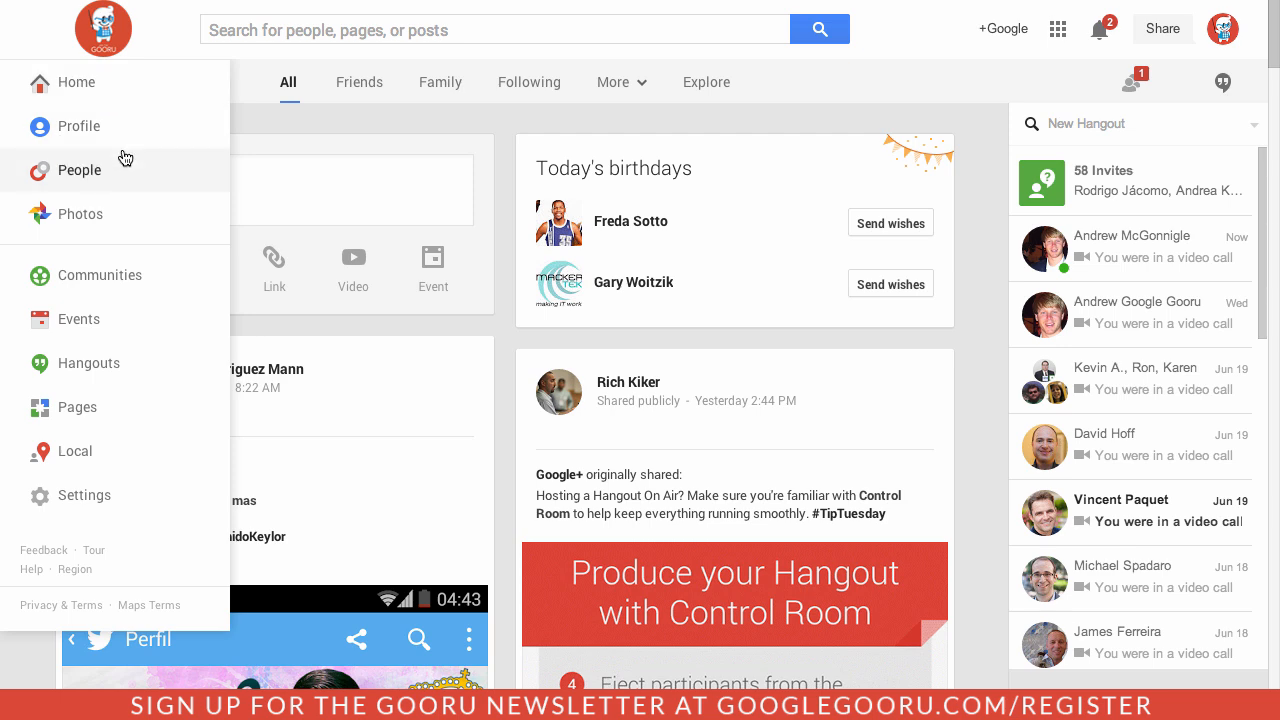
left_click(88, 364)
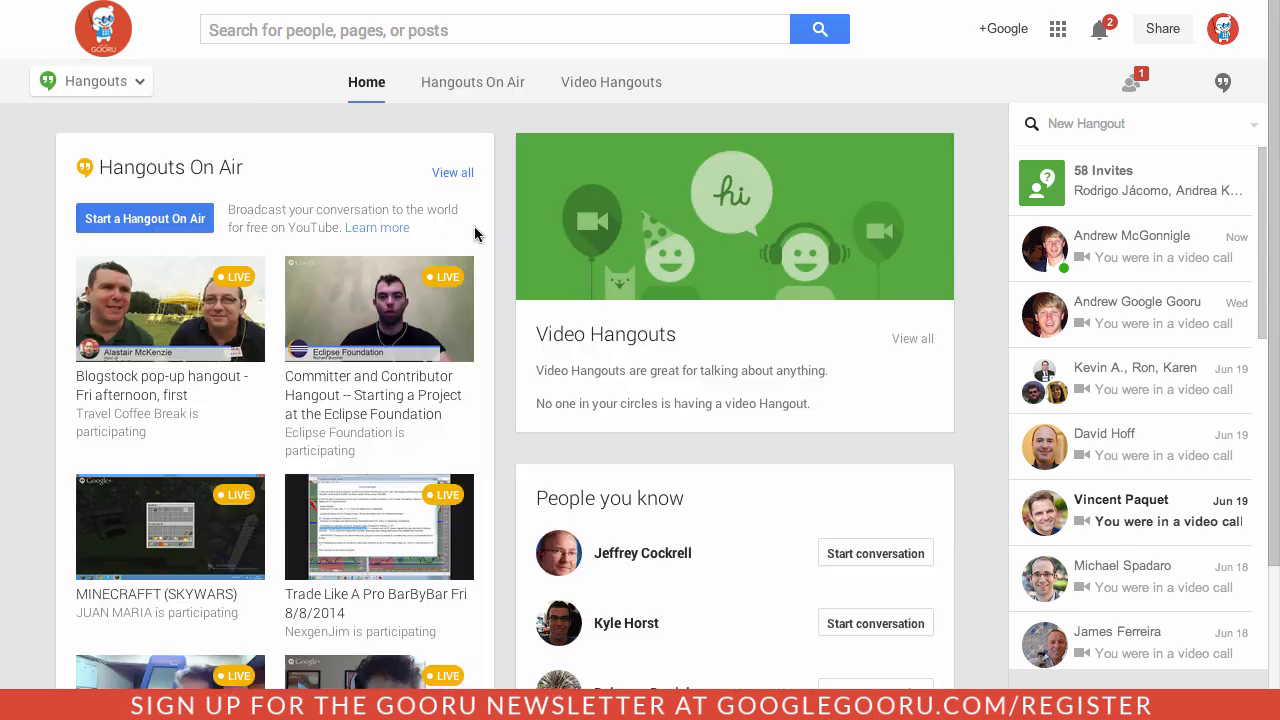
mouse_move(378, 320)
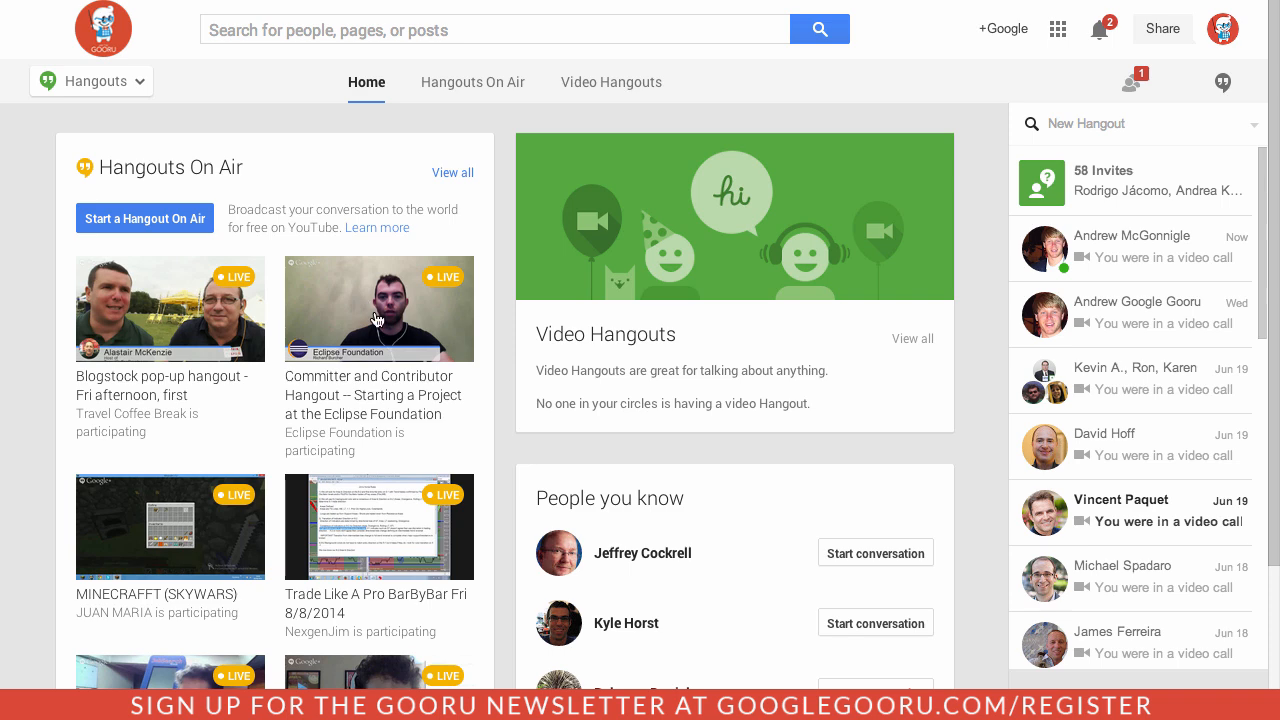
scroll("down", 3)
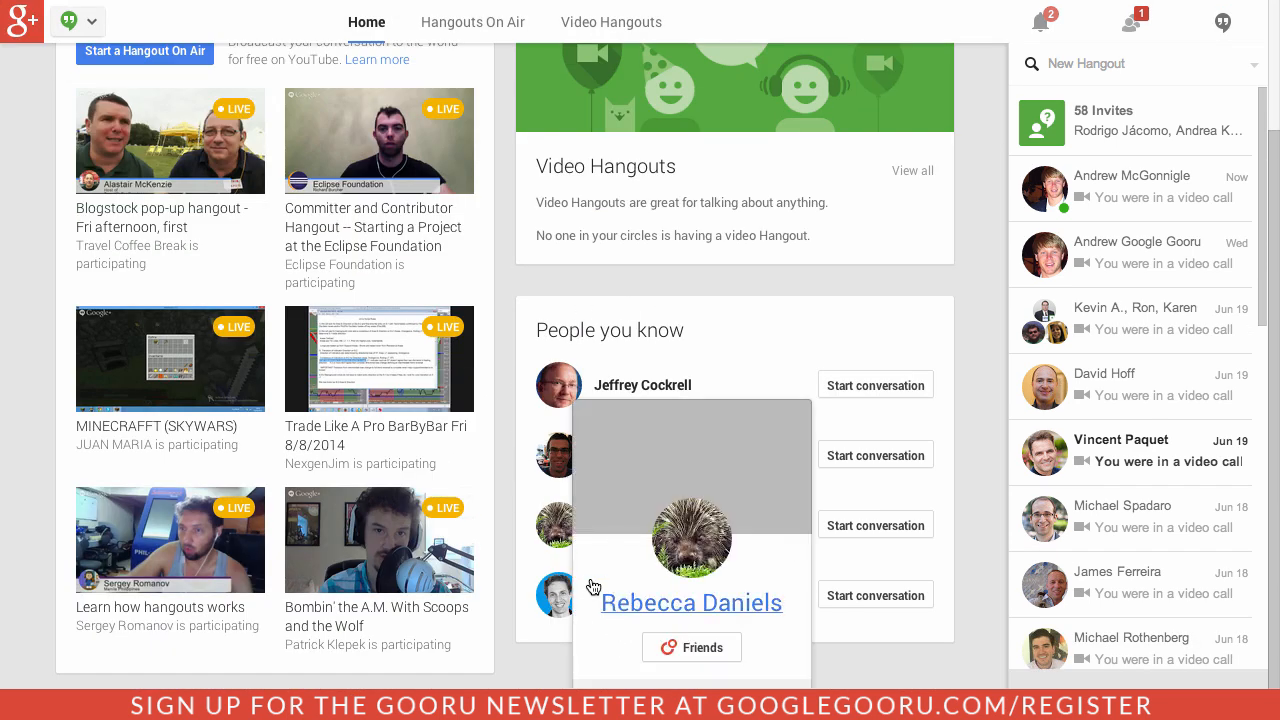
left_click(612, 22)
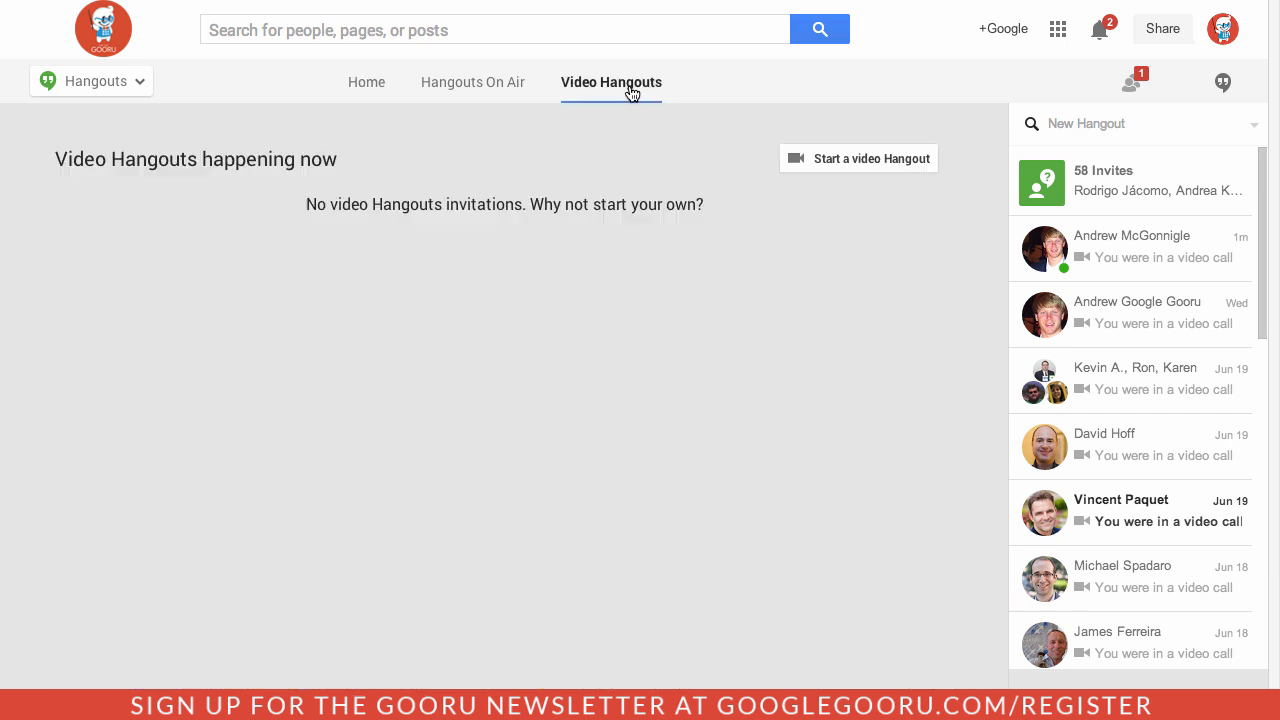
mouse_move(788, 72)
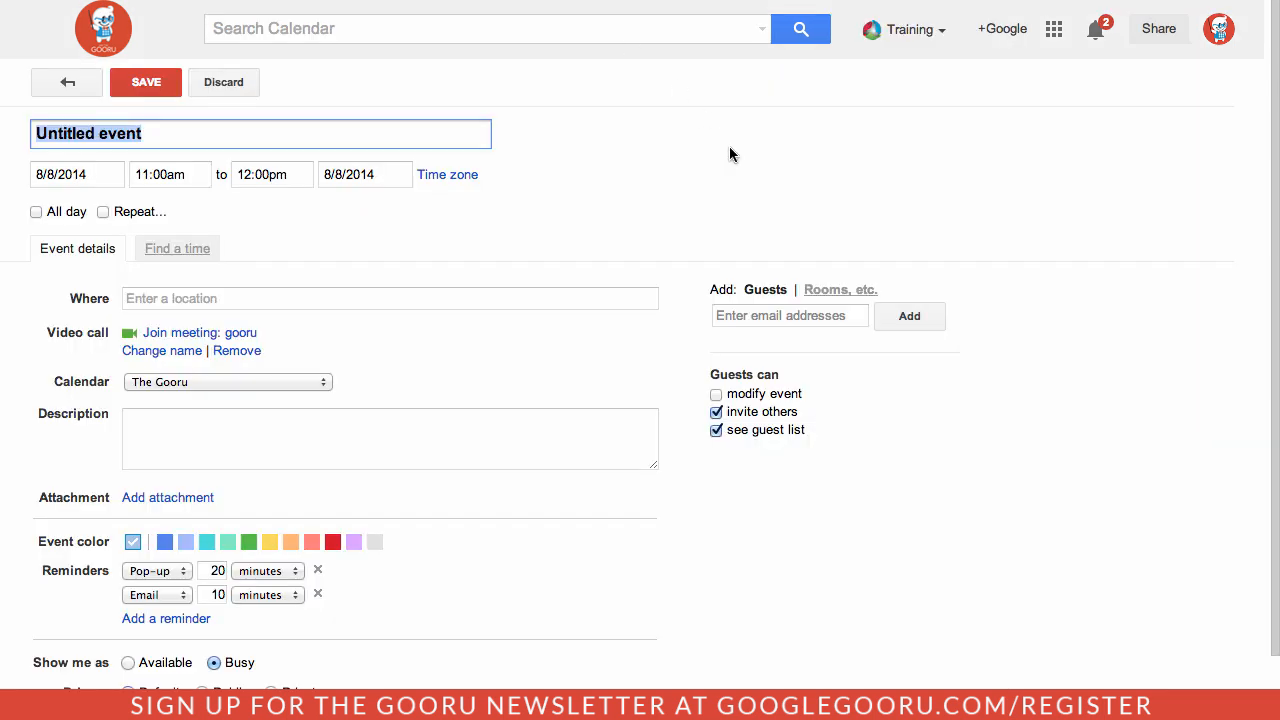
mouse_move(676, 204)
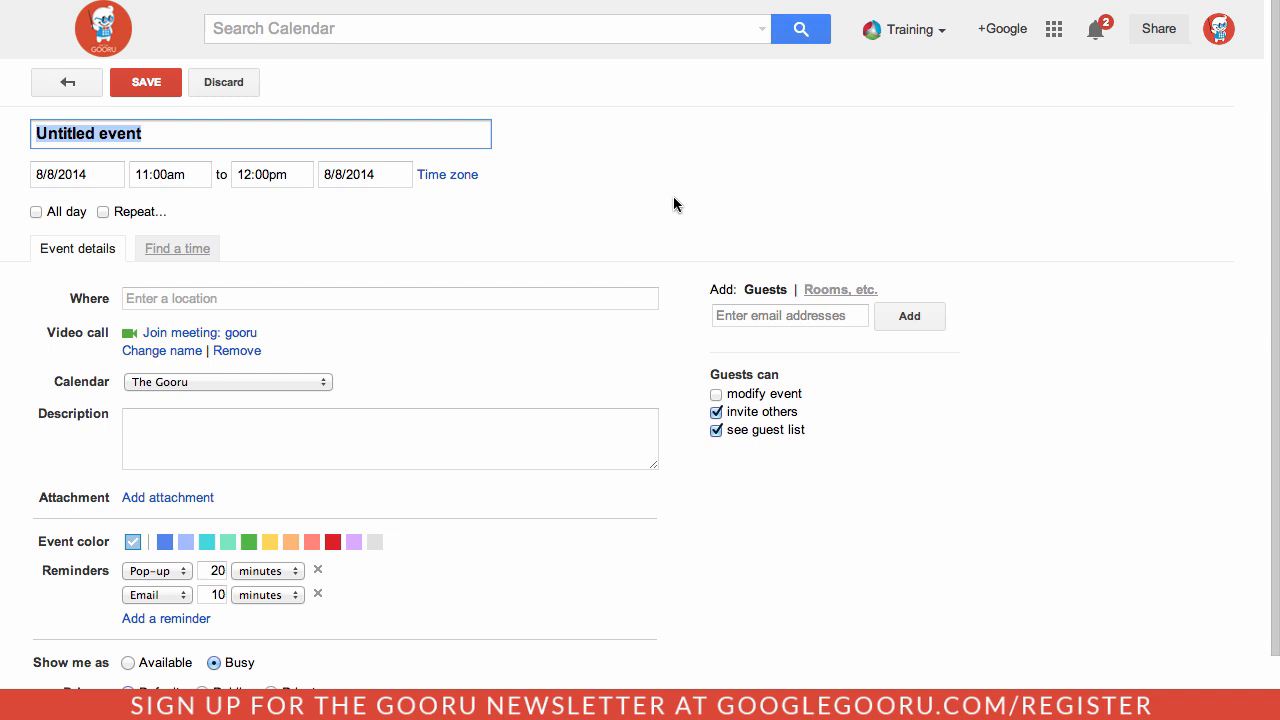
mouse_move(648, 200)
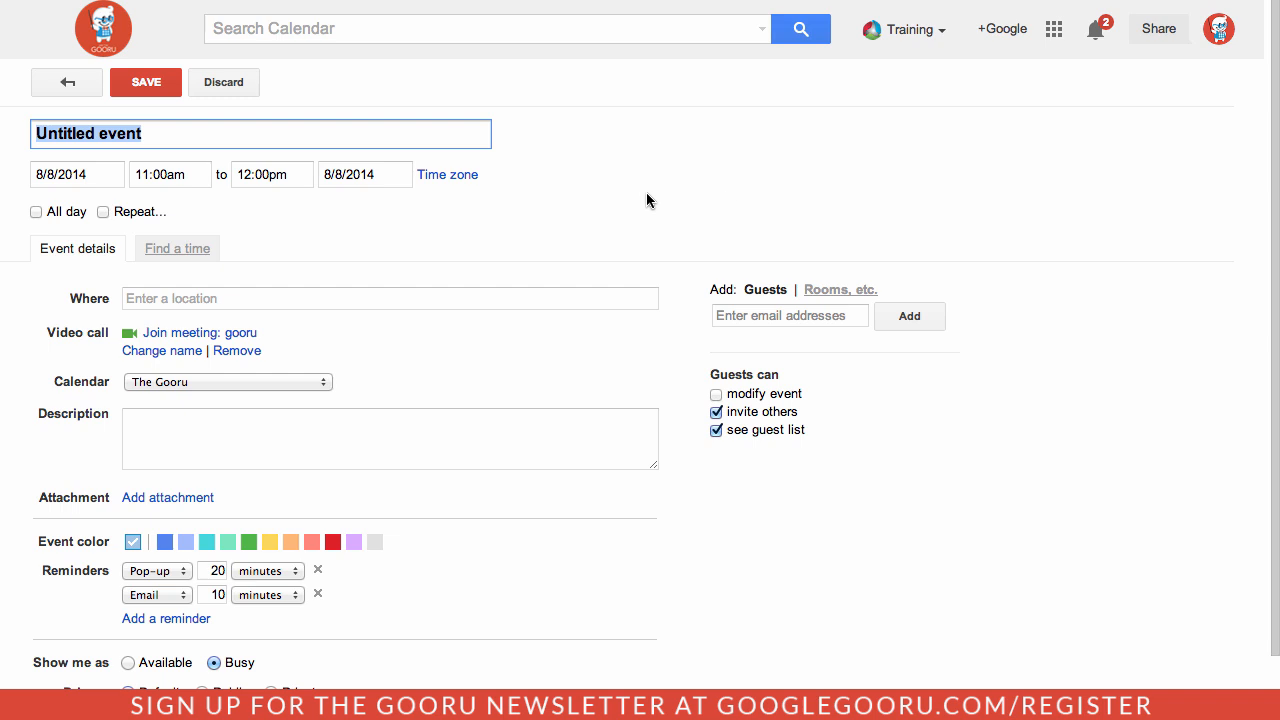
mouse_move(276, 340)
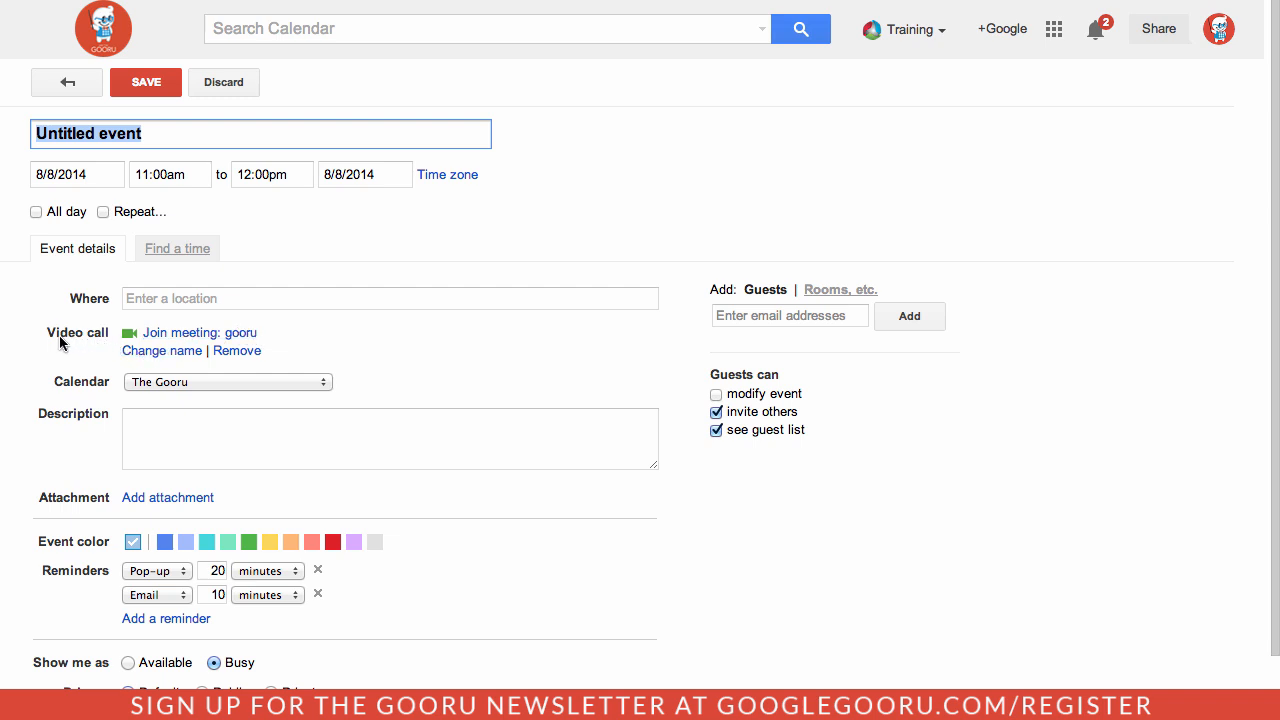
mouse_move(80, 340)
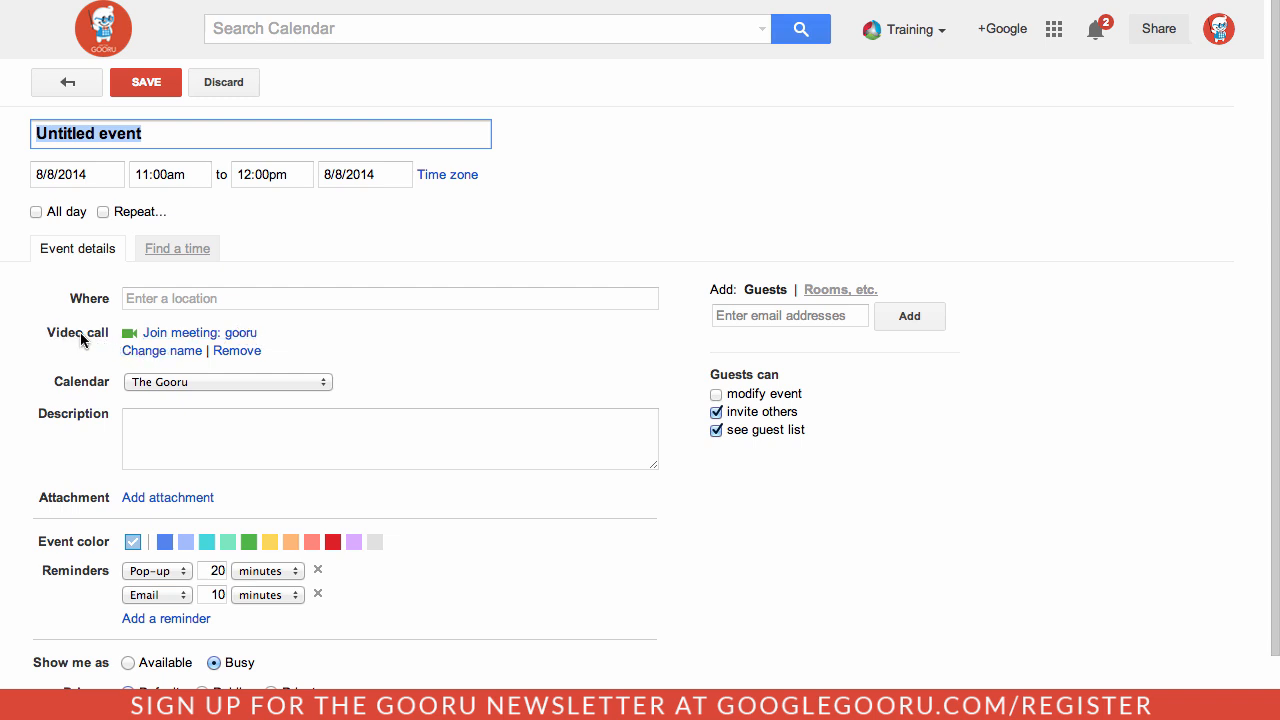
mouse_move(46, 332)
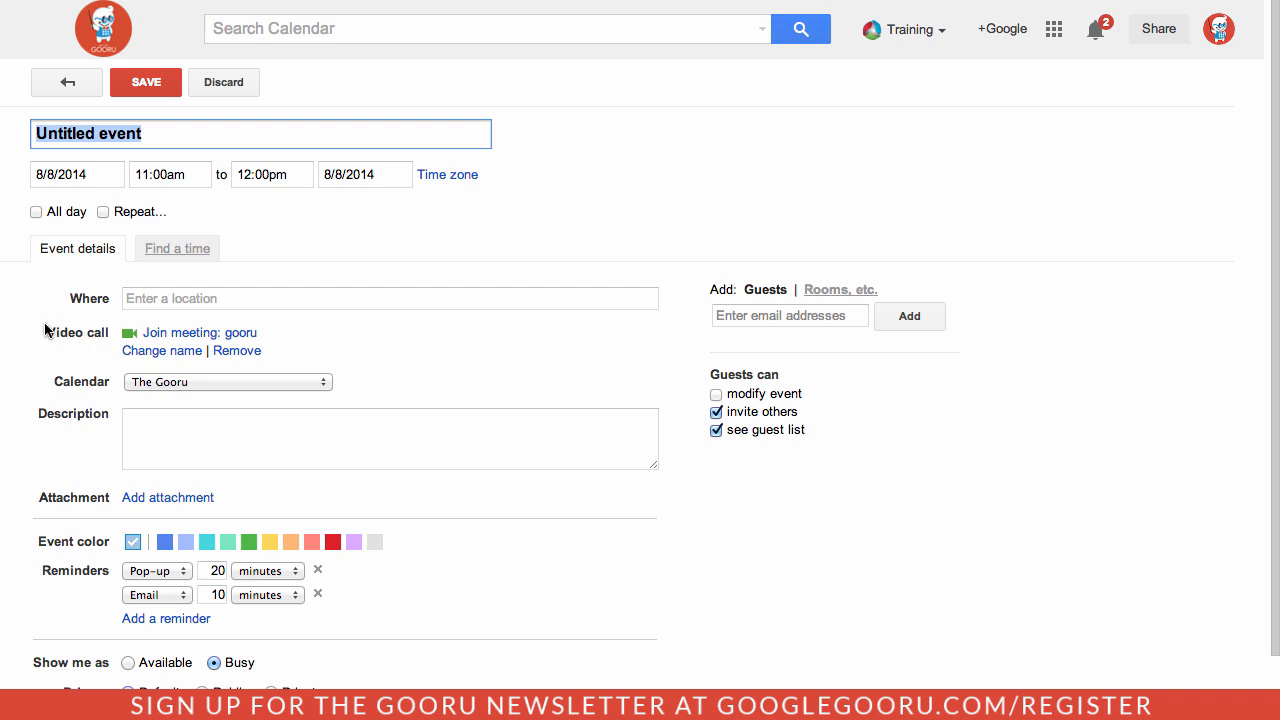
mouse_move(290, 334)
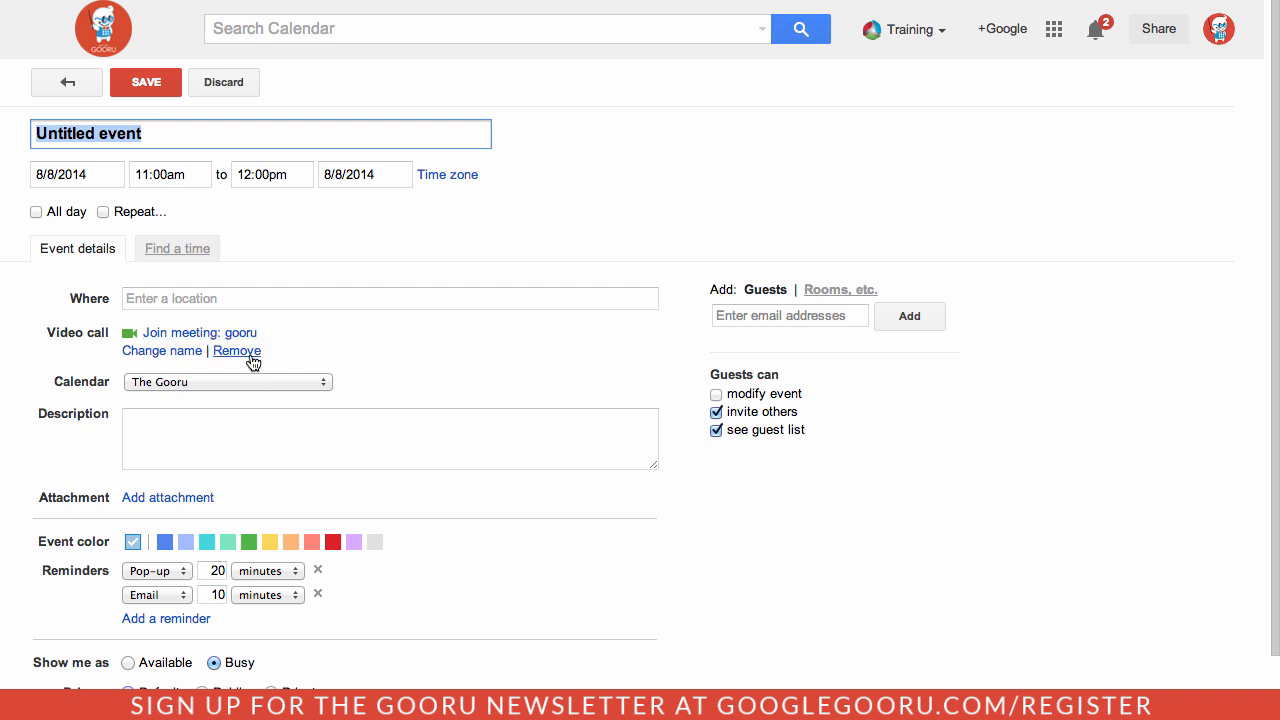
mouse_move(224, 148)
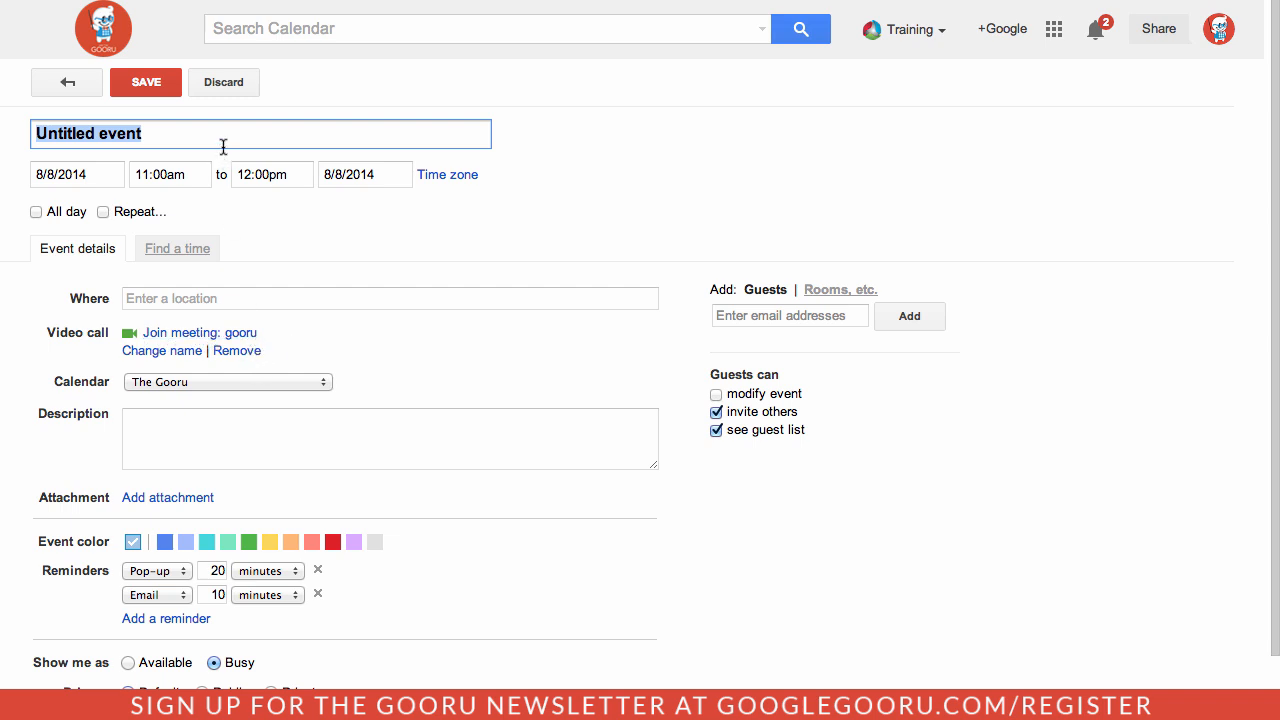
type("Video call")
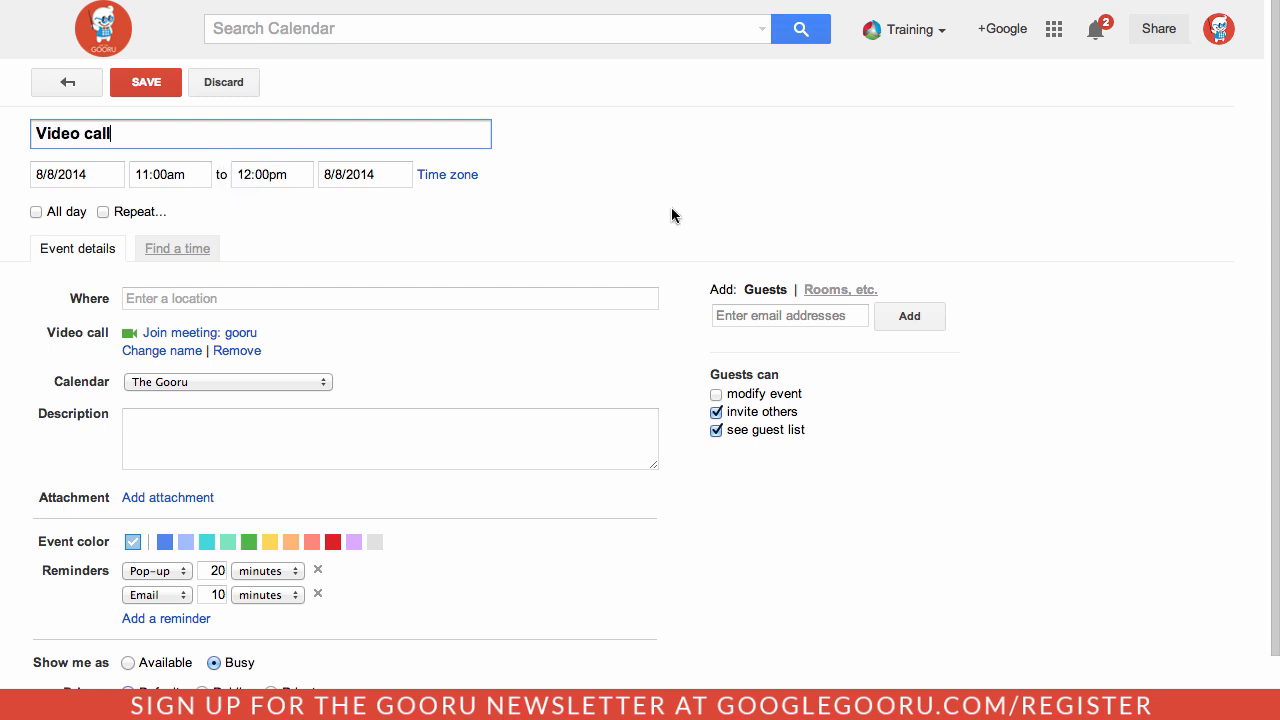
type("a")
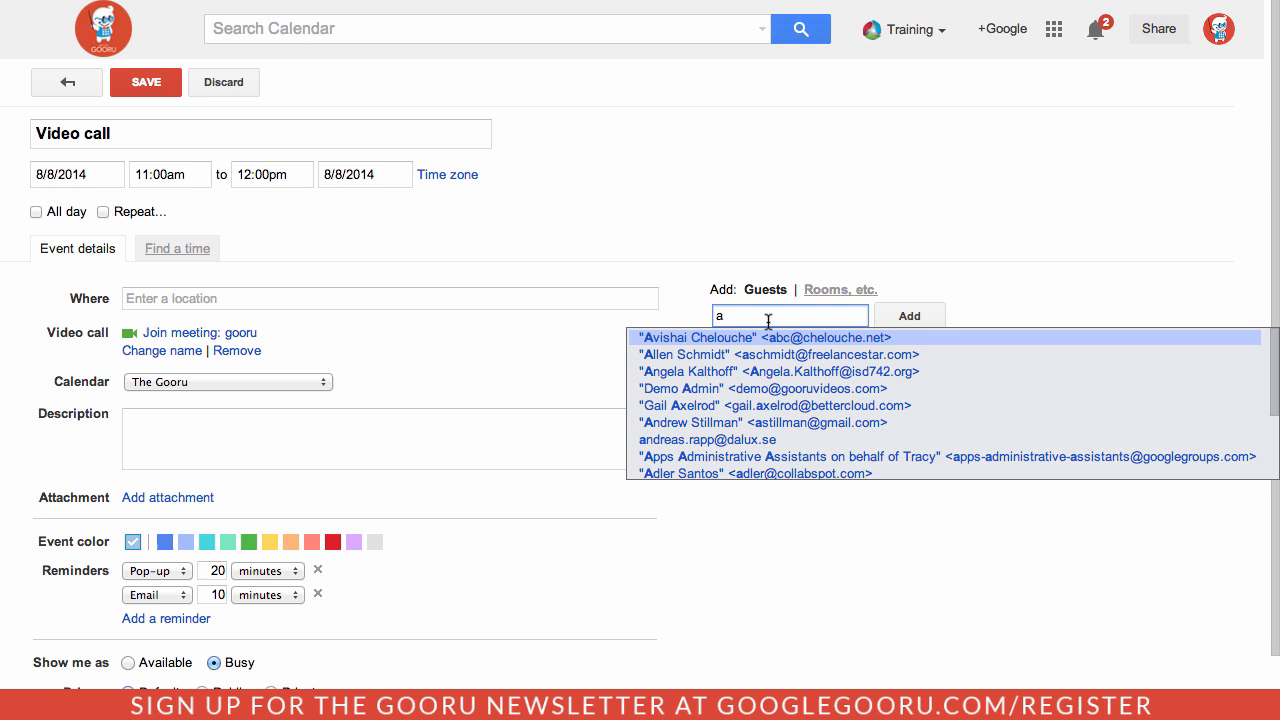
type("ndrew")
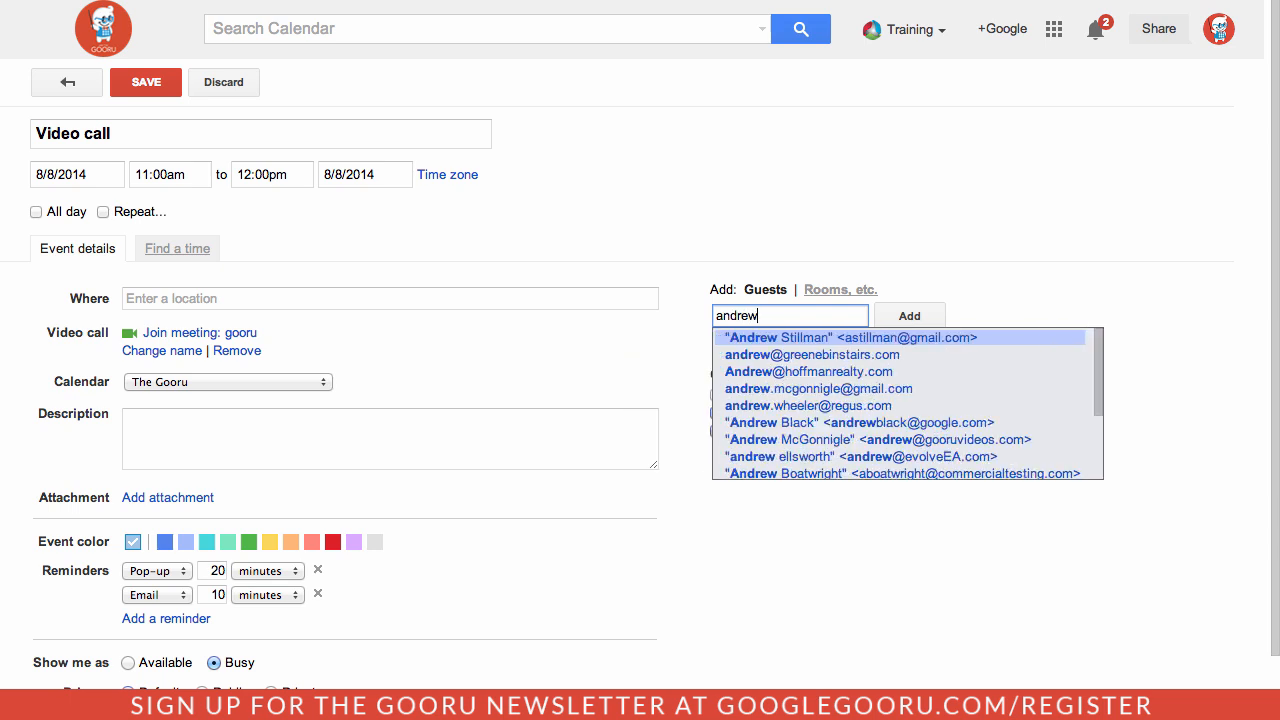
mouse_move(808, 440)
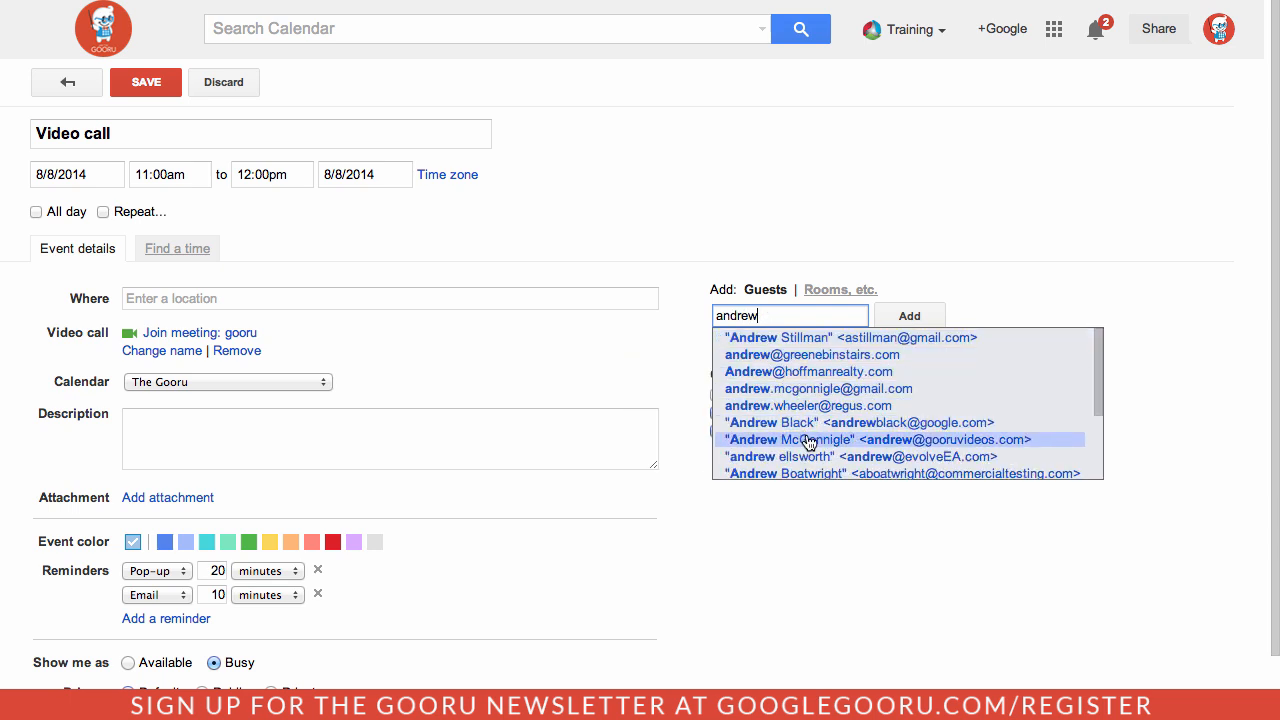
left_click(896, 440)
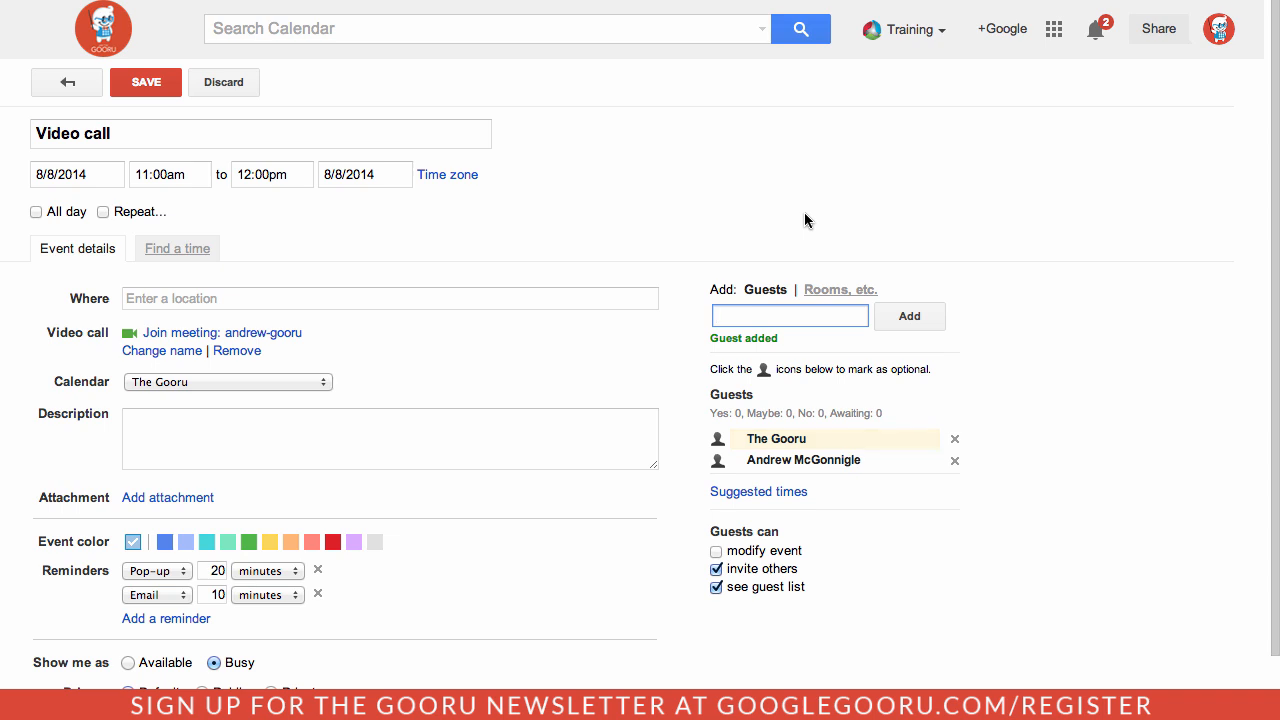
- Save the event, send invitations, and view its Fri Aug 8 11am–12pm summary
left_click(144, 82)
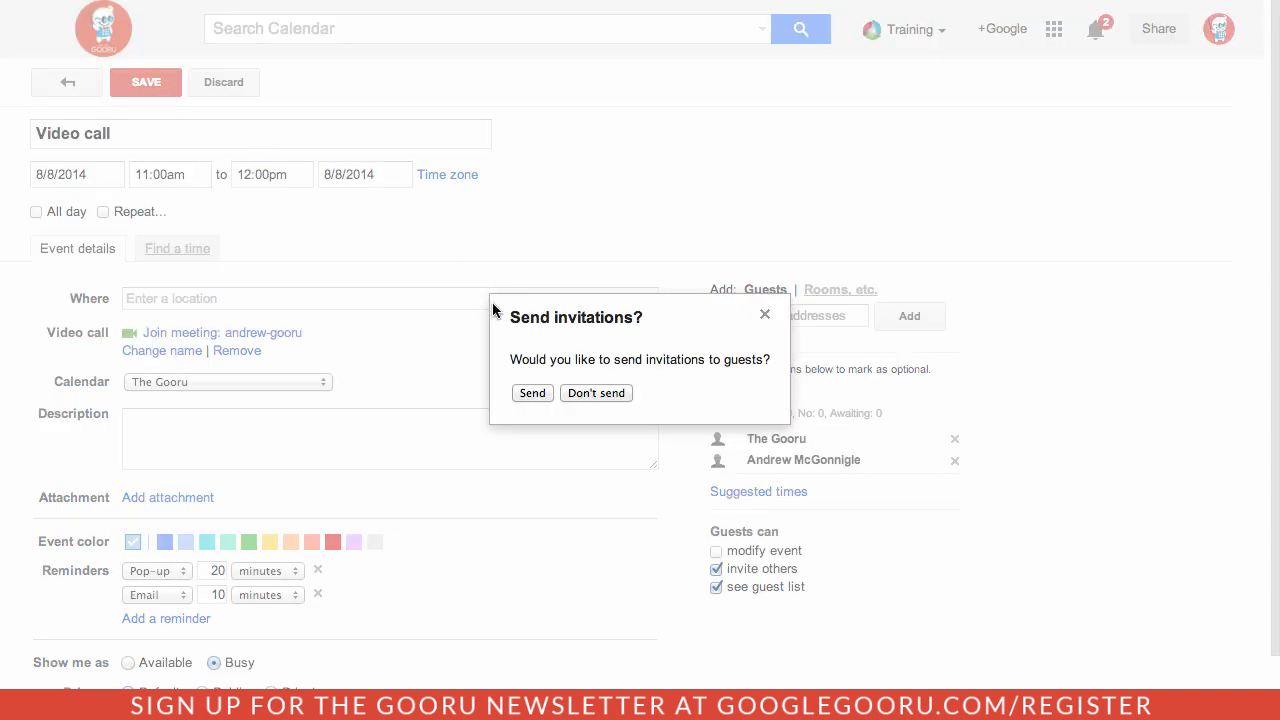
left_click(596, 392)
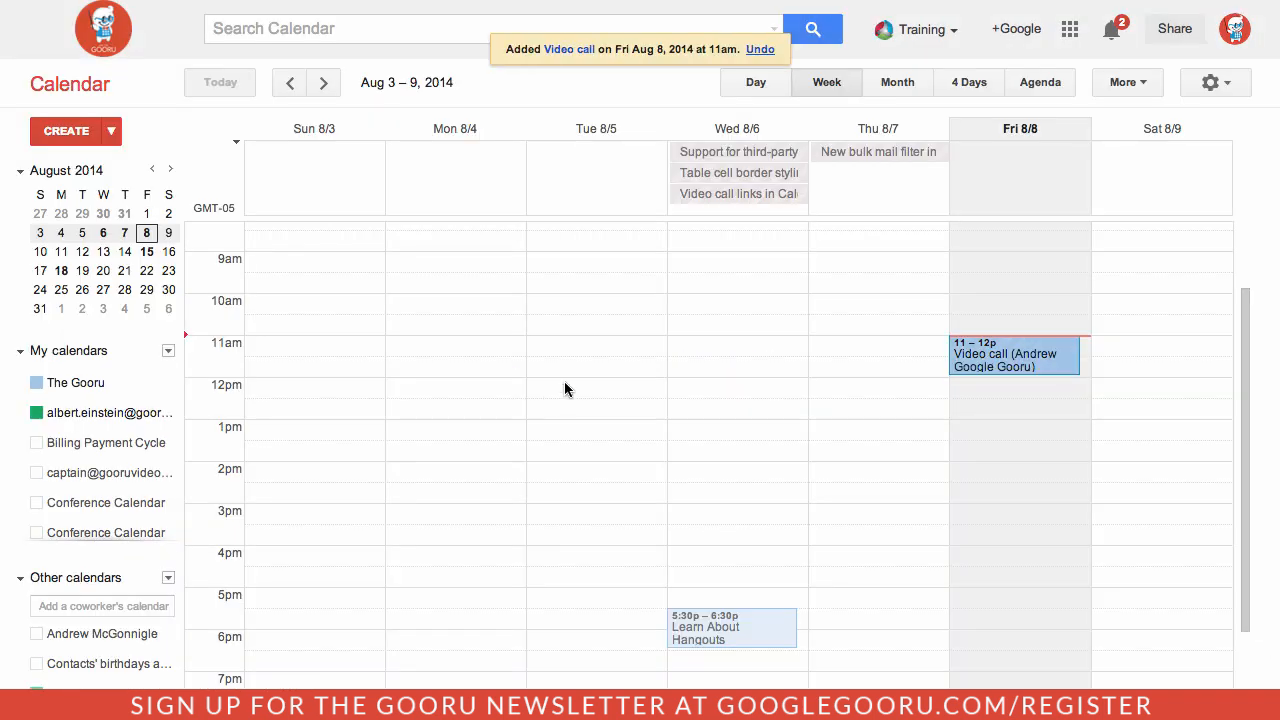
left_click(1014, 356)
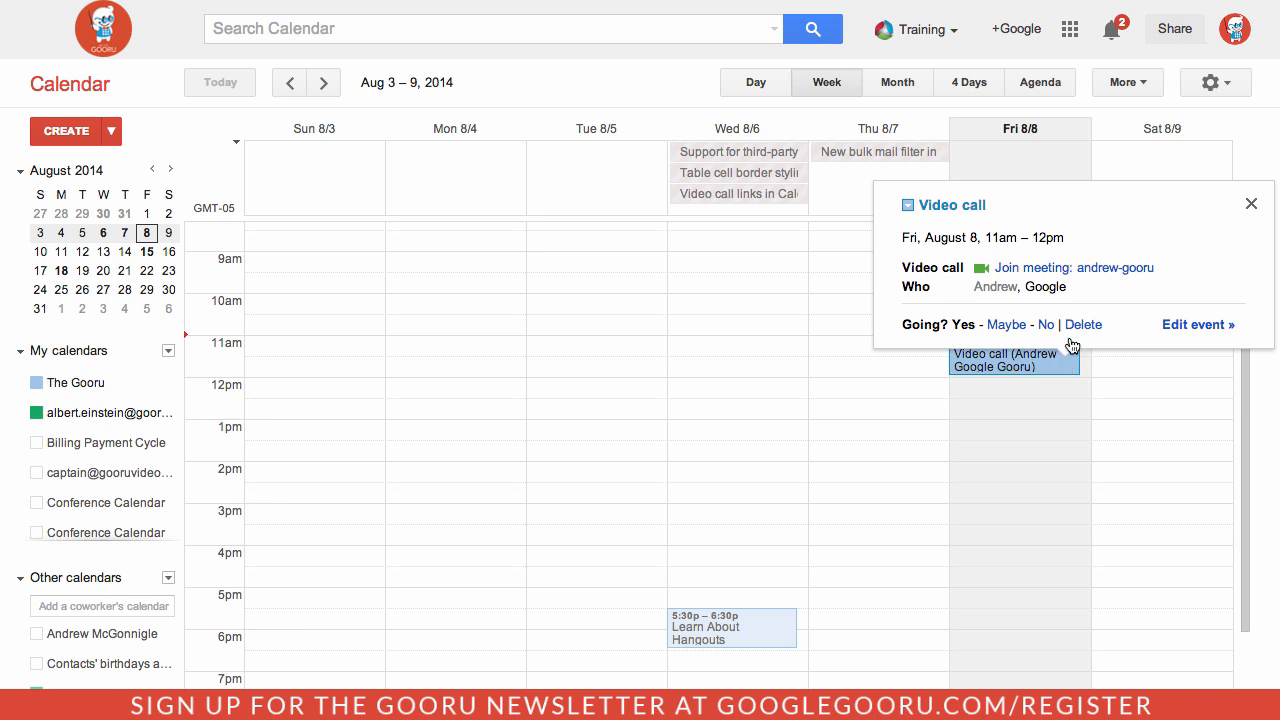